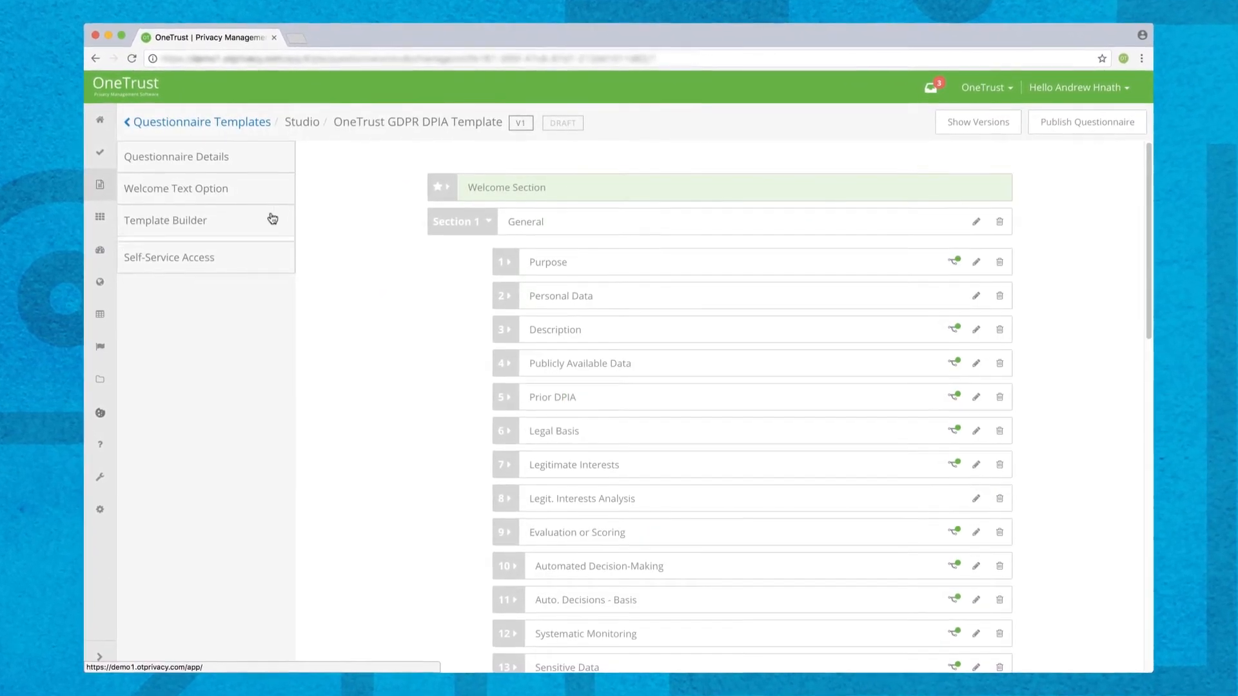
# - Expand the Template Builder palette listing question types from Statement to Application Discovery
pyautogui.click(165, 220)
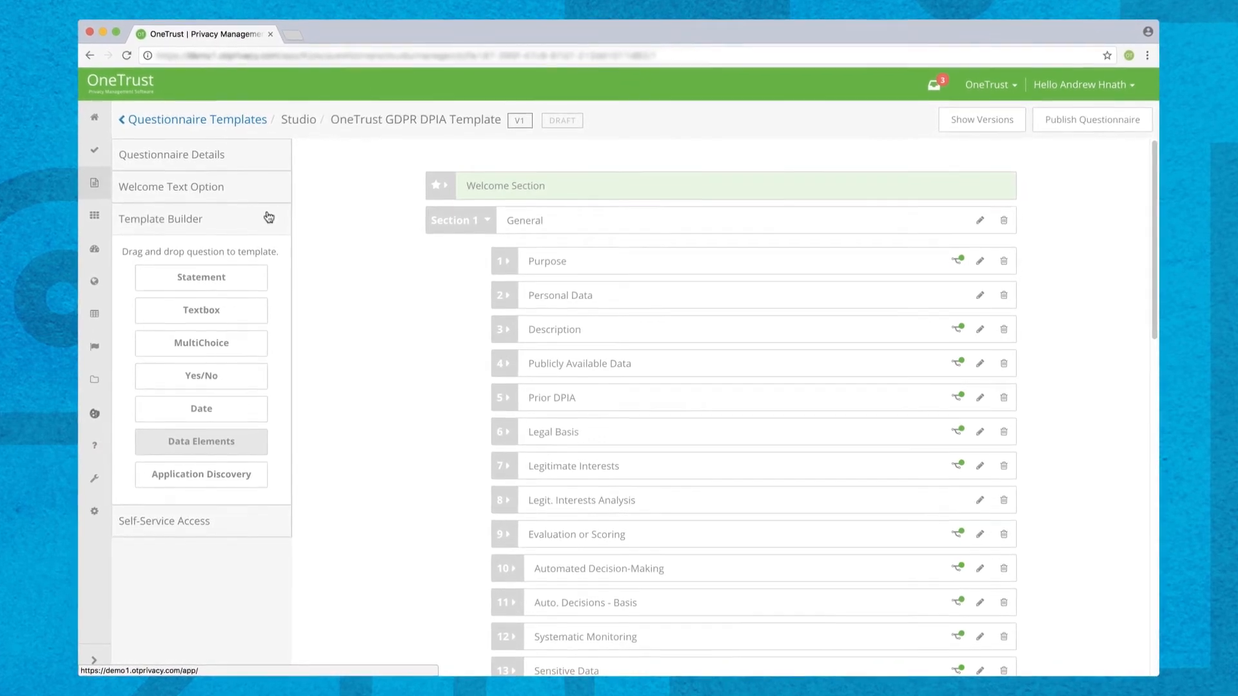